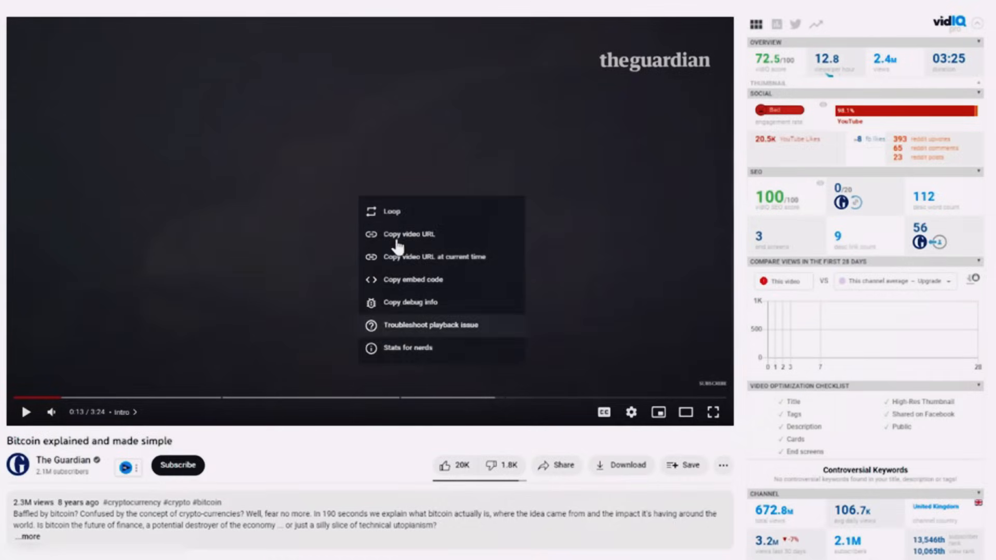
Copy the URL of the Guardian's 'Bitcoin explained and made simple' YouTube video.
click(610, 233)
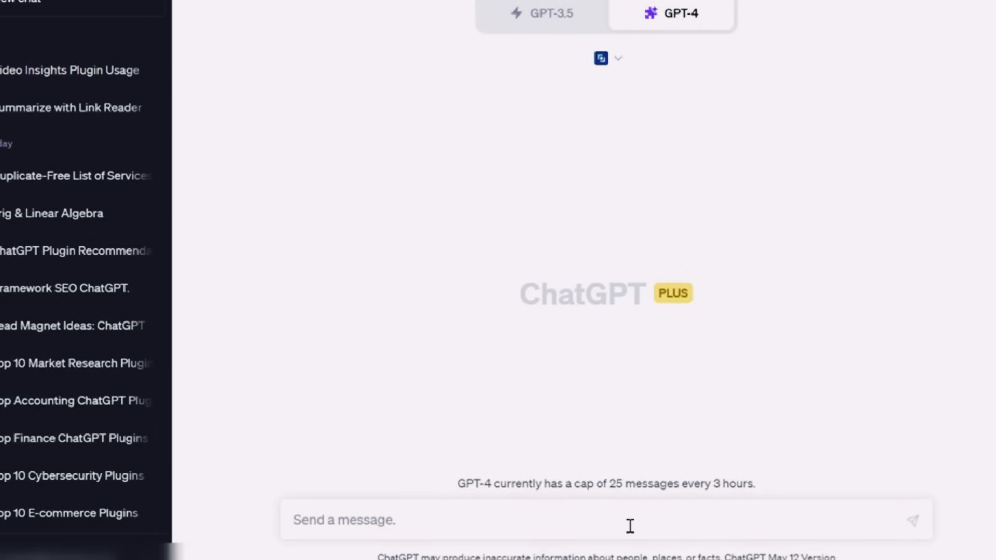
Send 'summarize this video for me:' with the Bitcoin video link to ChatGPT.
text(summarize this video for me:)
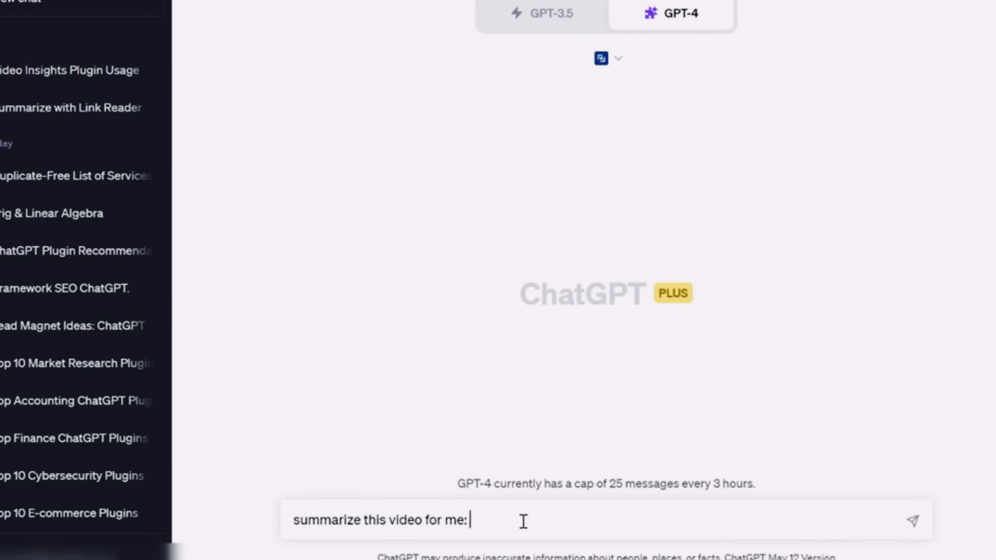
click(912, 519)
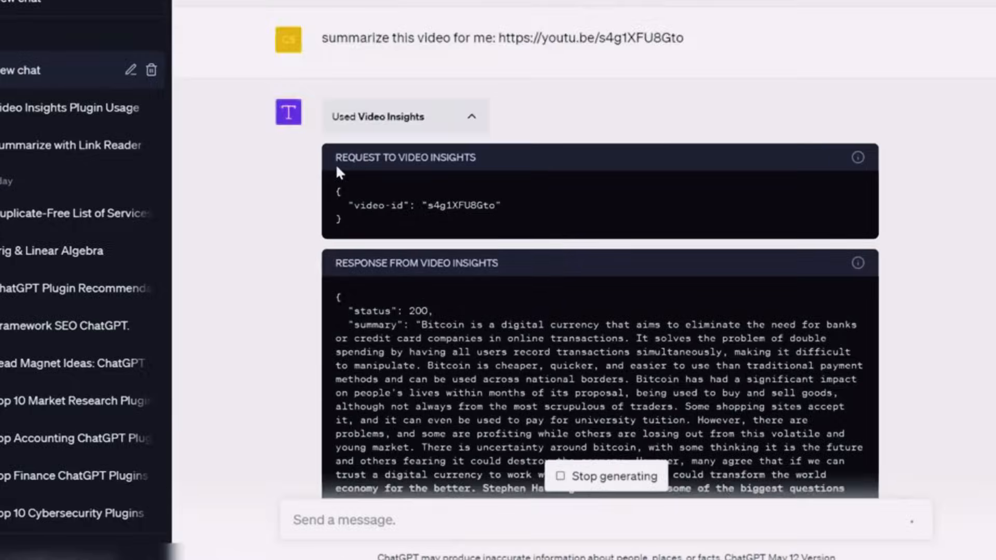